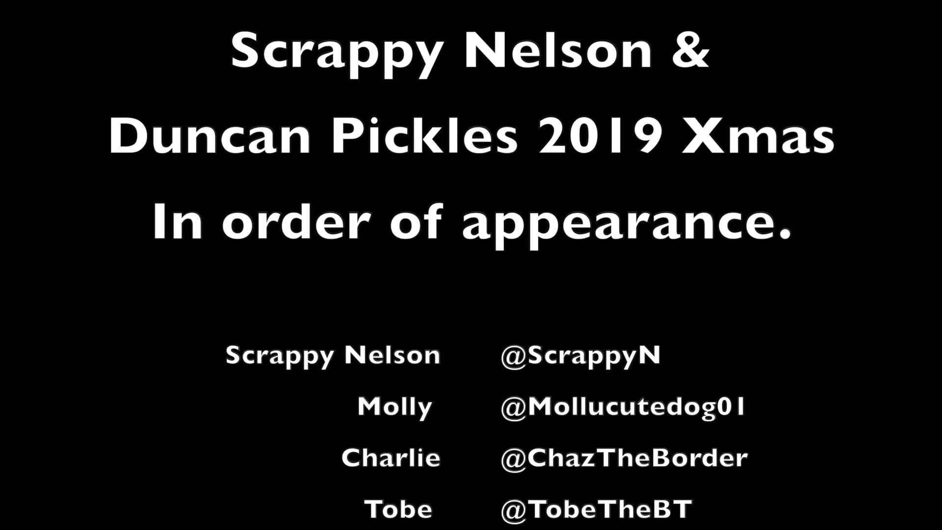
scroll("up", 3)
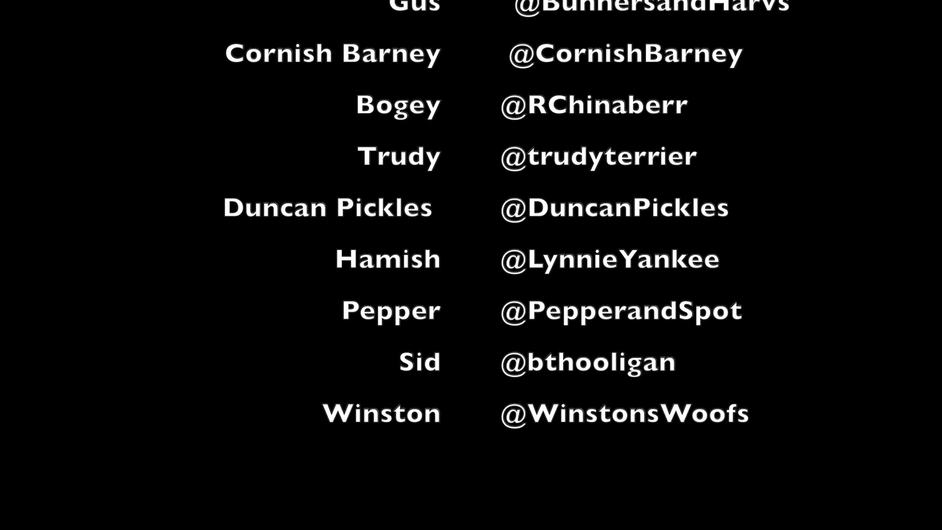
scroll("up", 3)
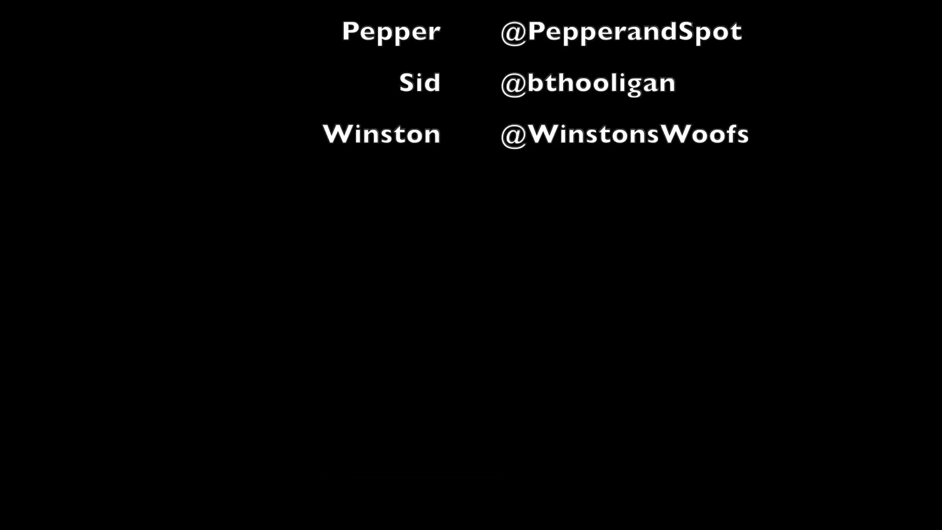